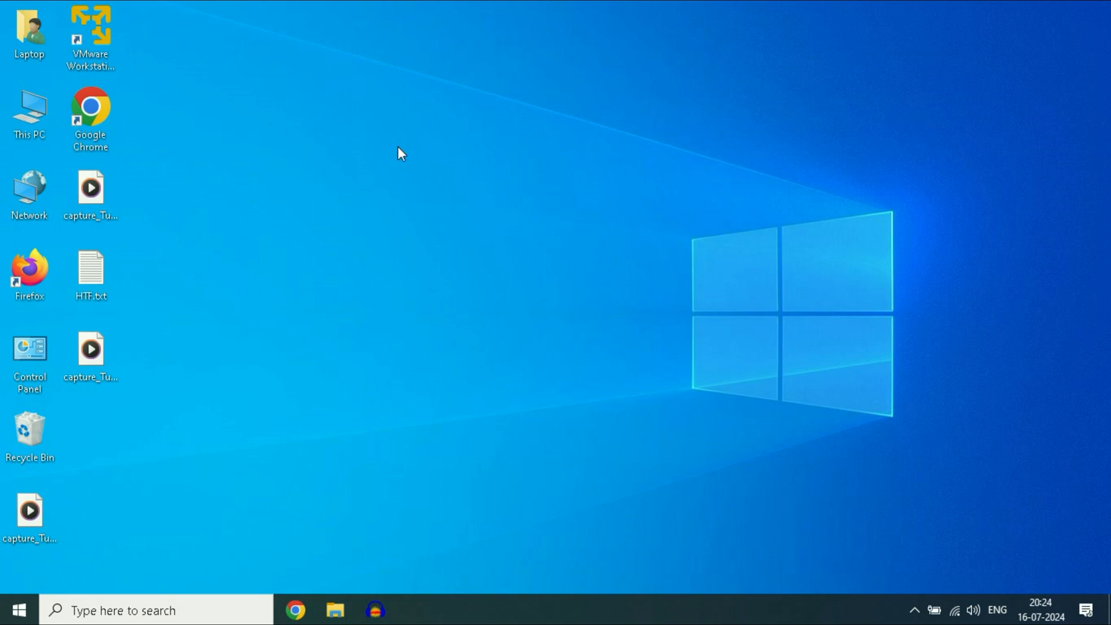
mouse_move(524, 279)
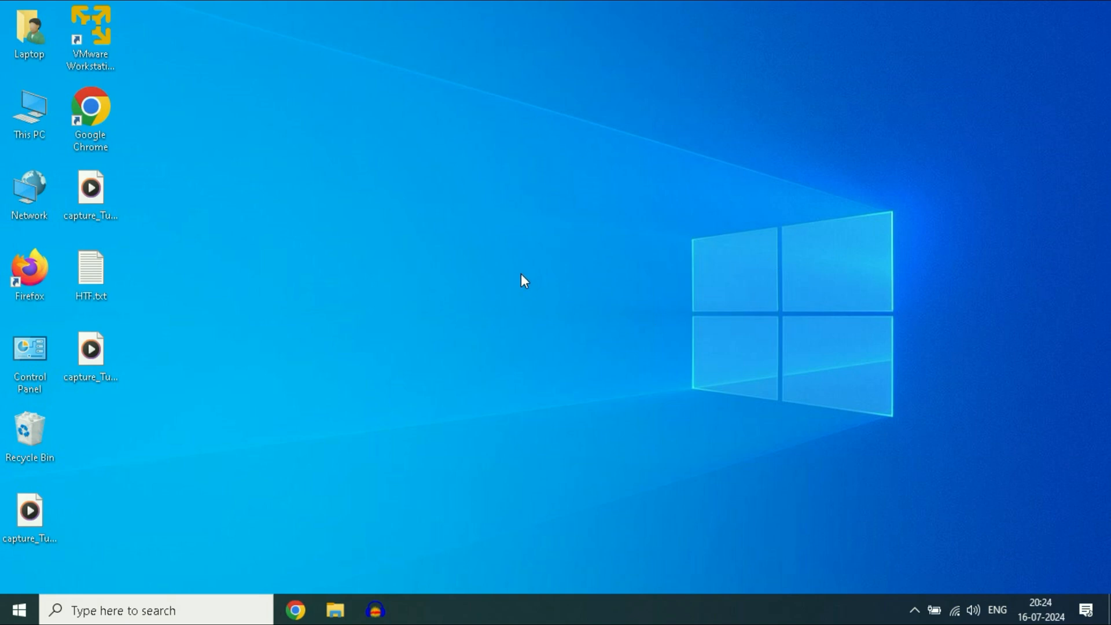
mouse_move(525, 341)
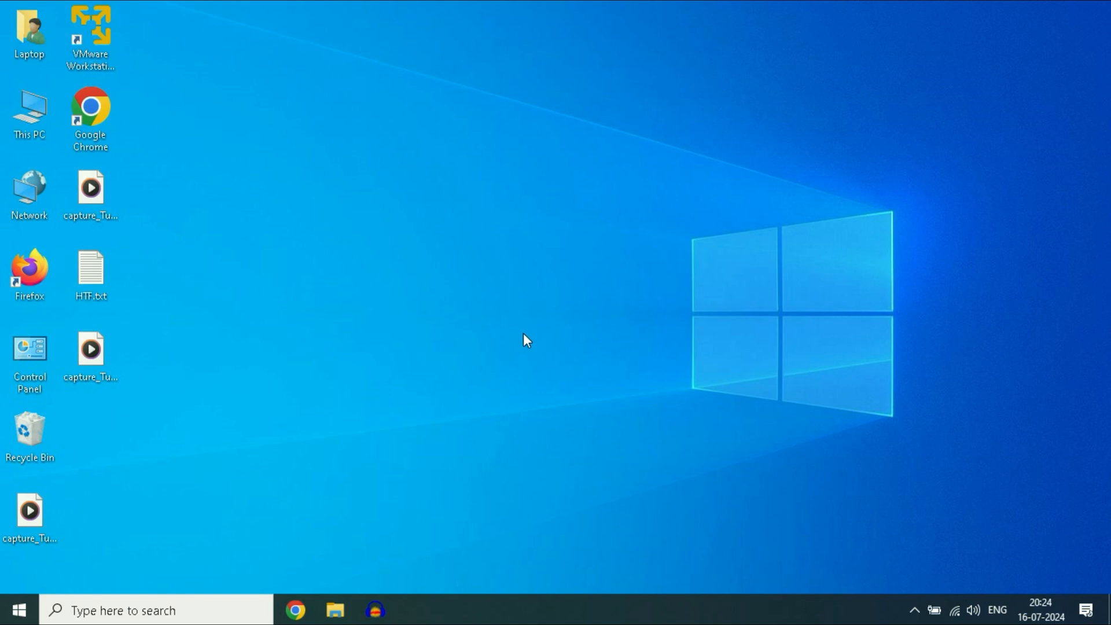
mouse_move(714, 318)
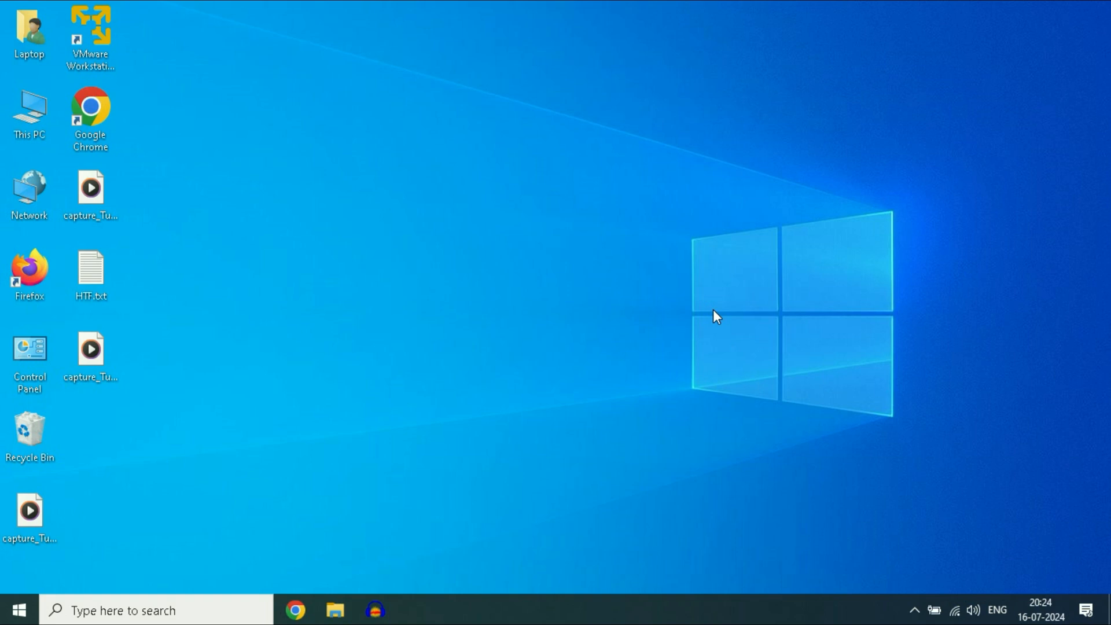
Keep Display scale and layout at 100% (Recommended) and close the Settings window
right_click(715, 317)
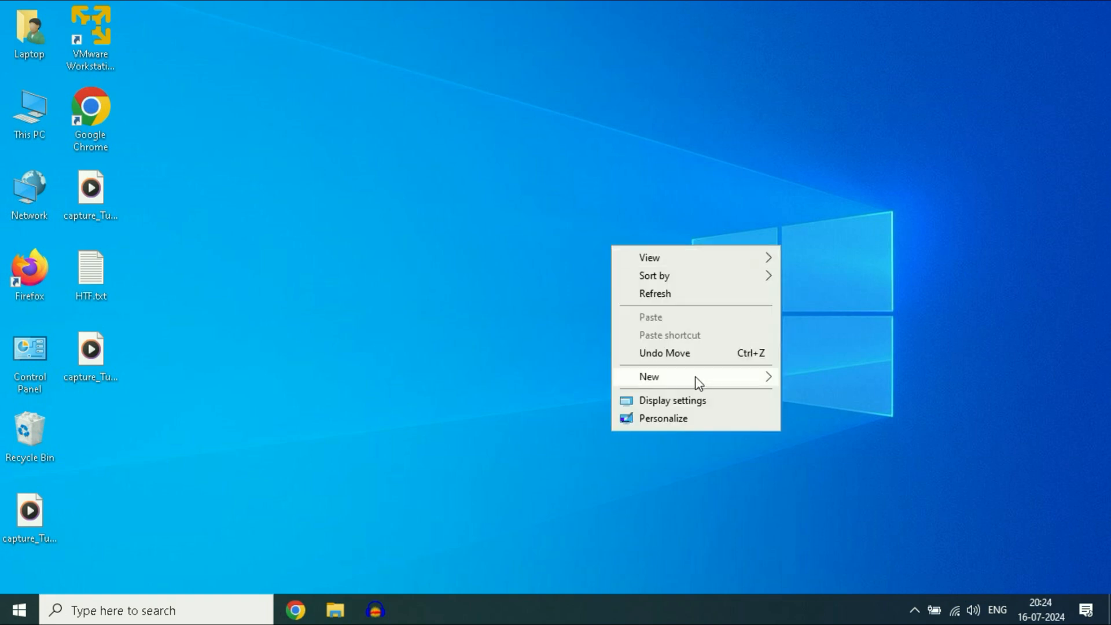
click(671, 400)
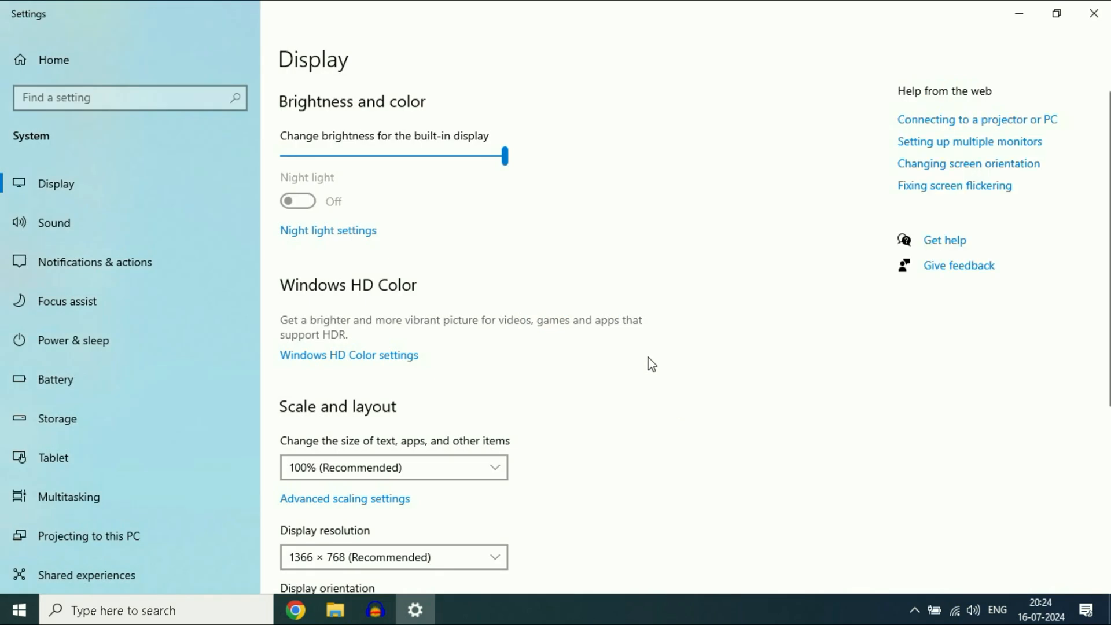
scroll(down, 3)
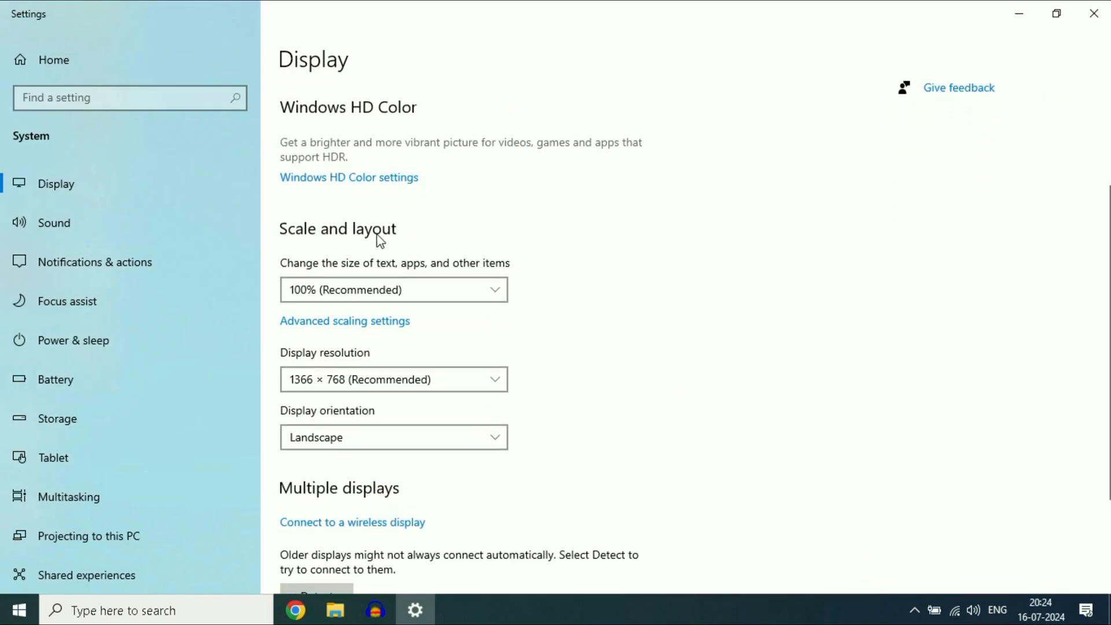
click(393, 290)
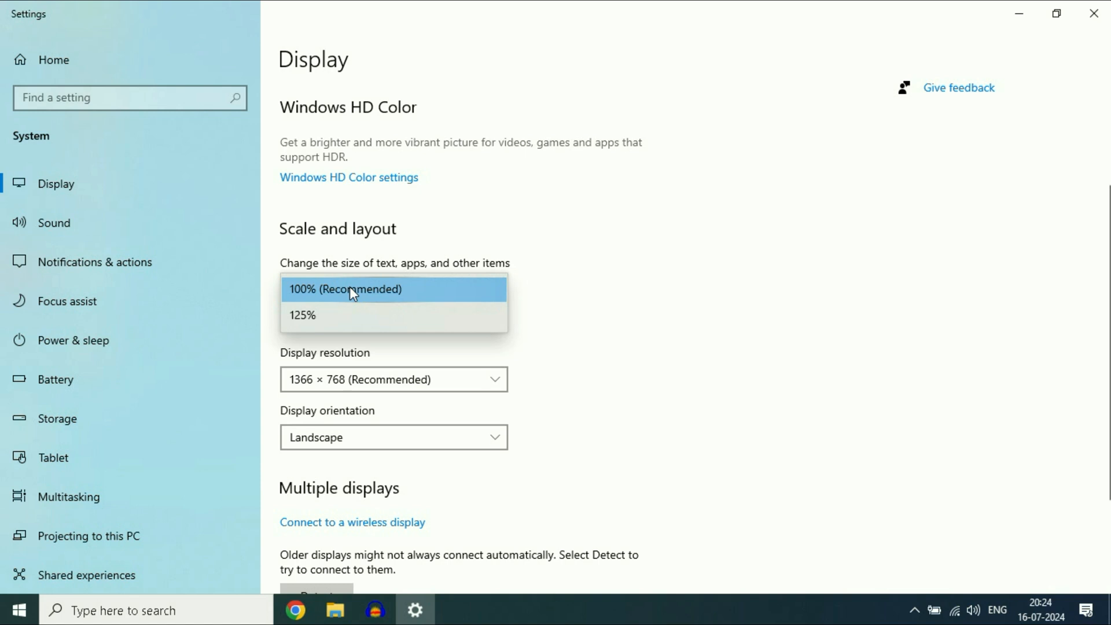
mouse_move(407, 297)
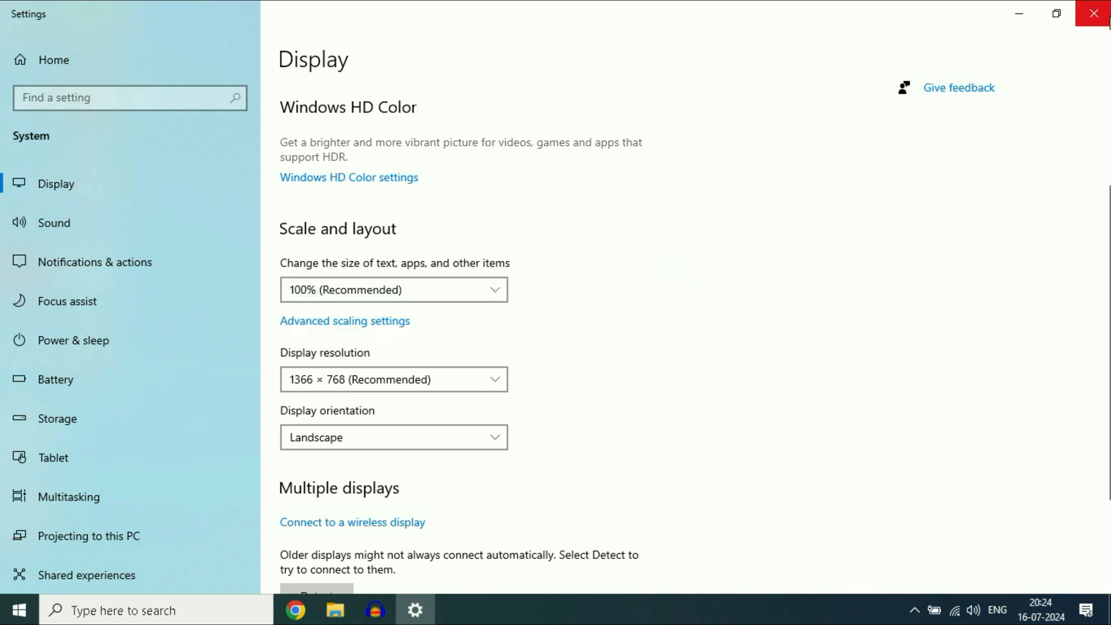
click(1094, 12)
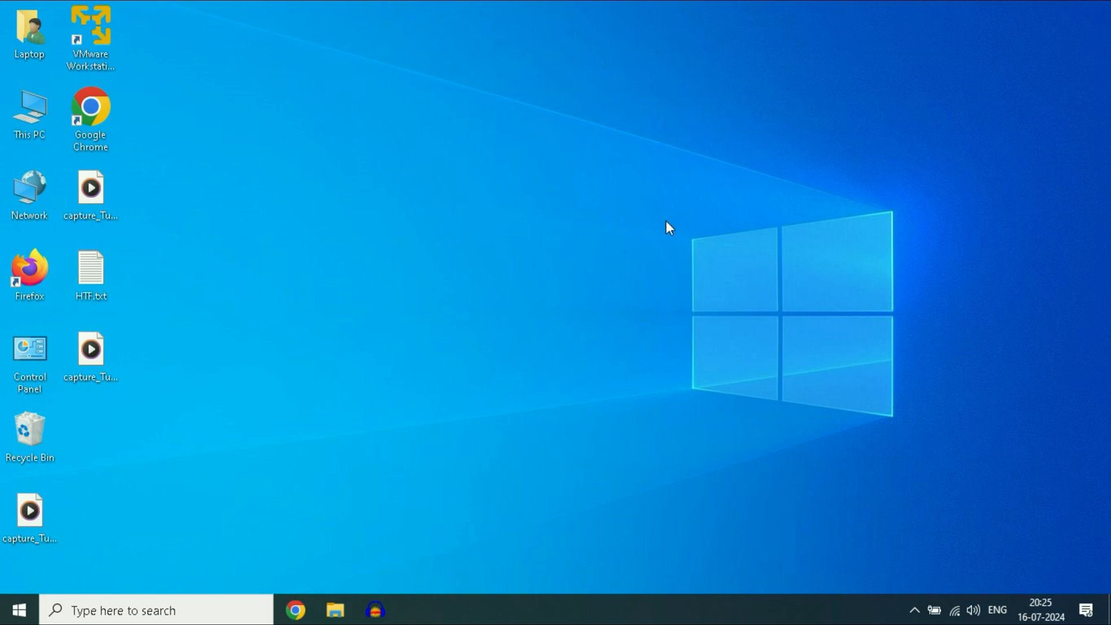
mouse_move(161, 468)
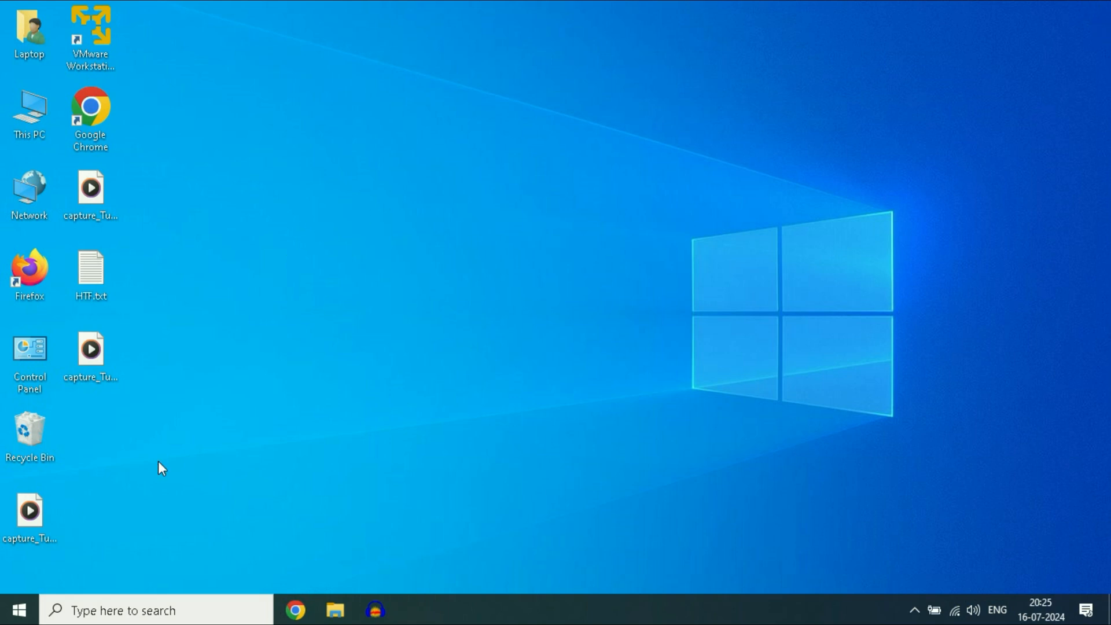
Reach the Advanced tab of System Properties with the Performance section available
click(18, 611)
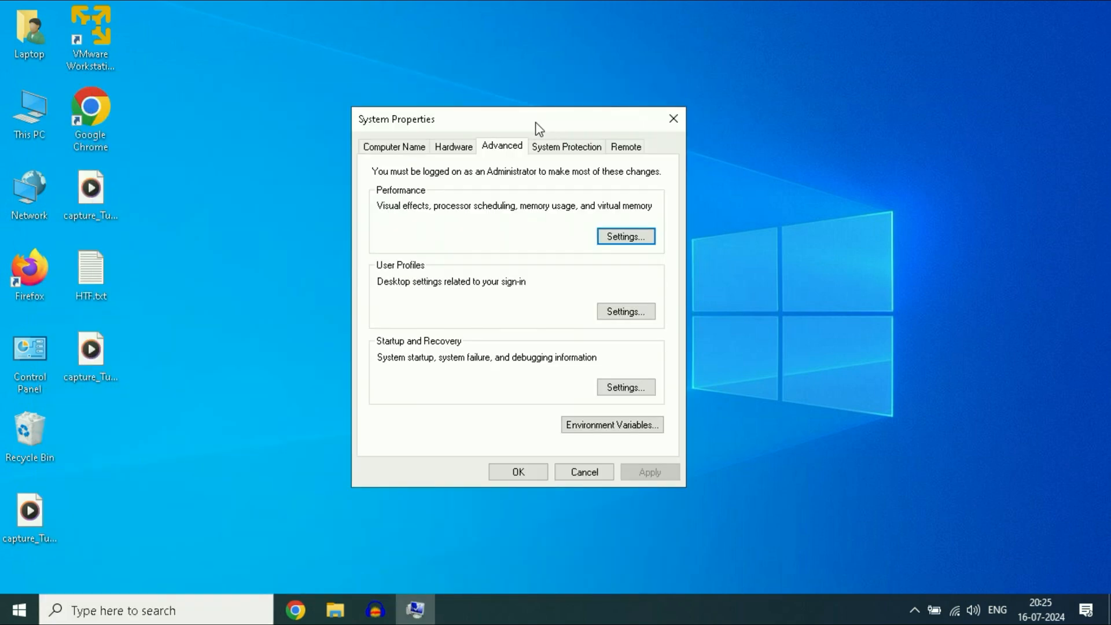
mouse_move(467, 204)
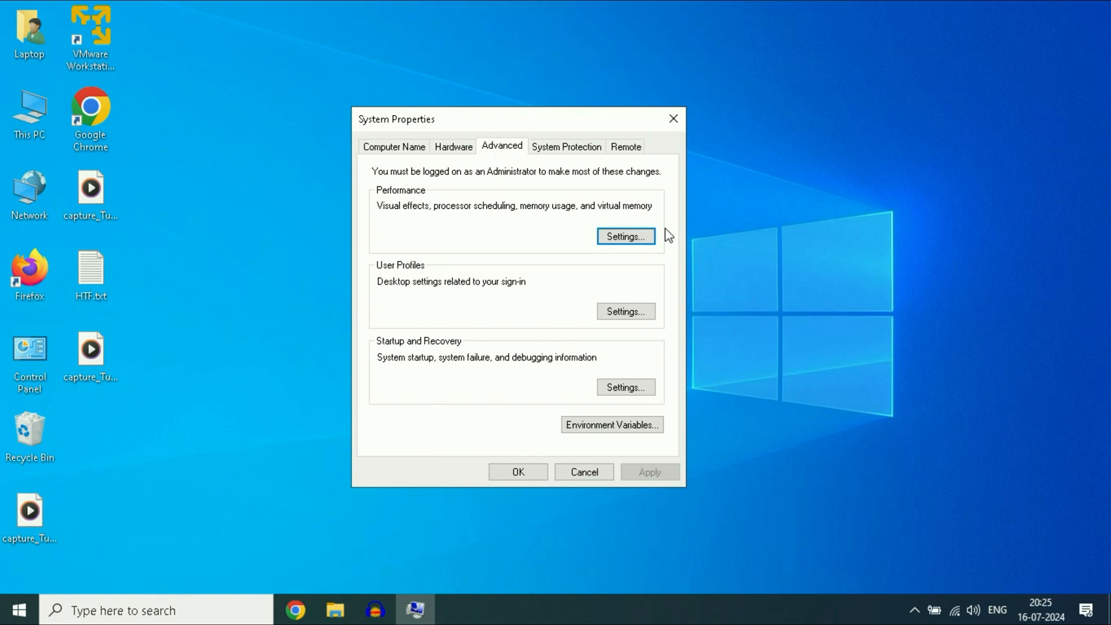
Set Performance Options to 'Let Windows choose what's best for my computer' and confirm
click(624, 236)
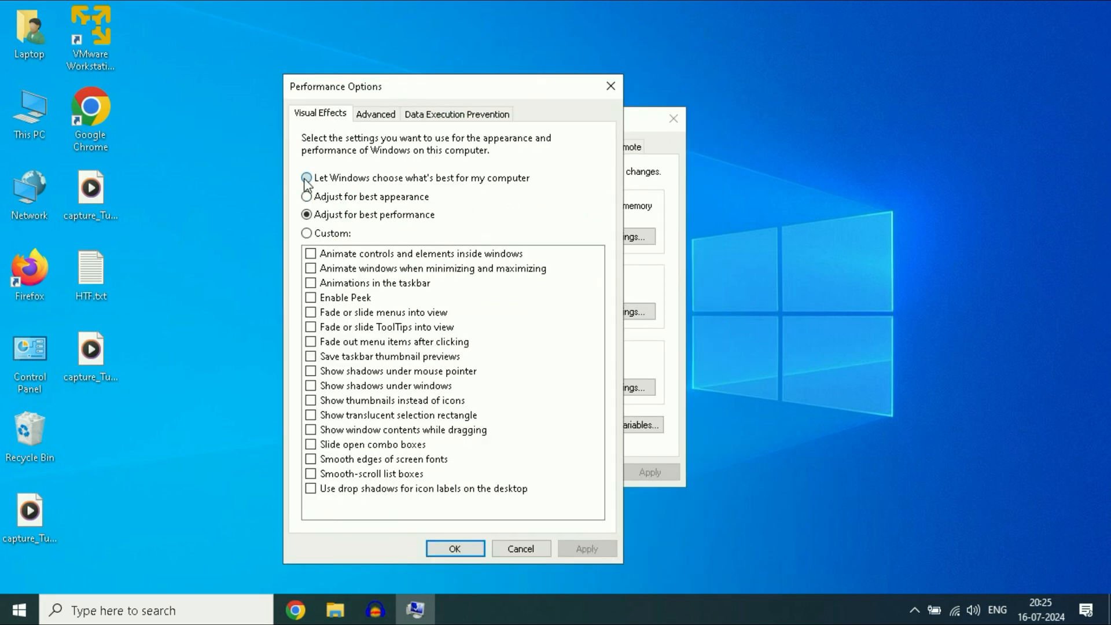
click(306, 178)
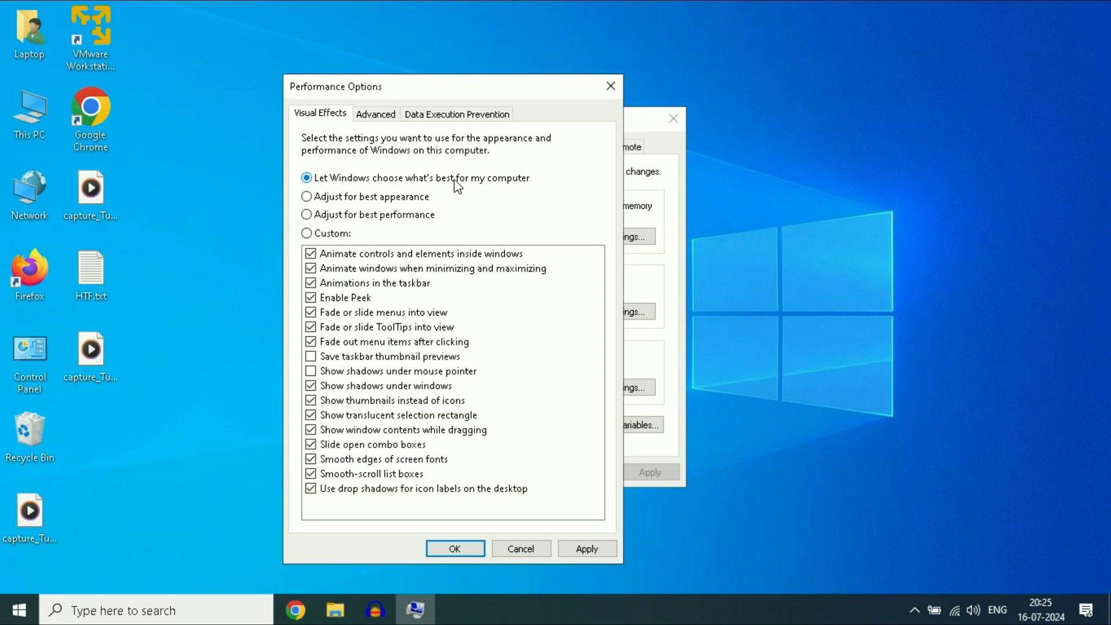
mouse_move(324, 185)
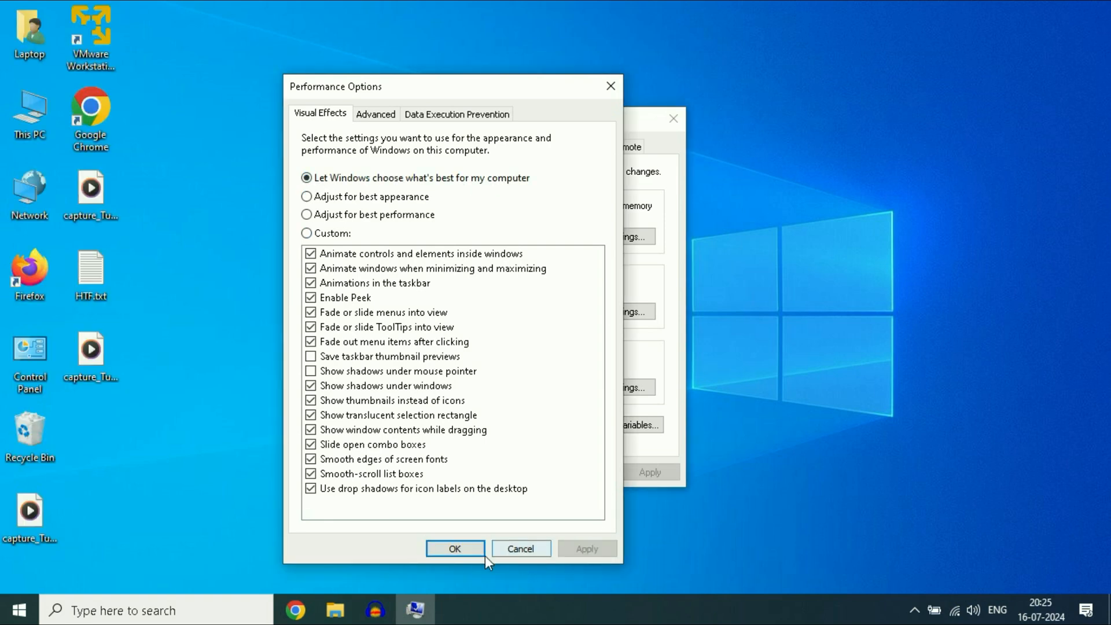
click(453, 547)
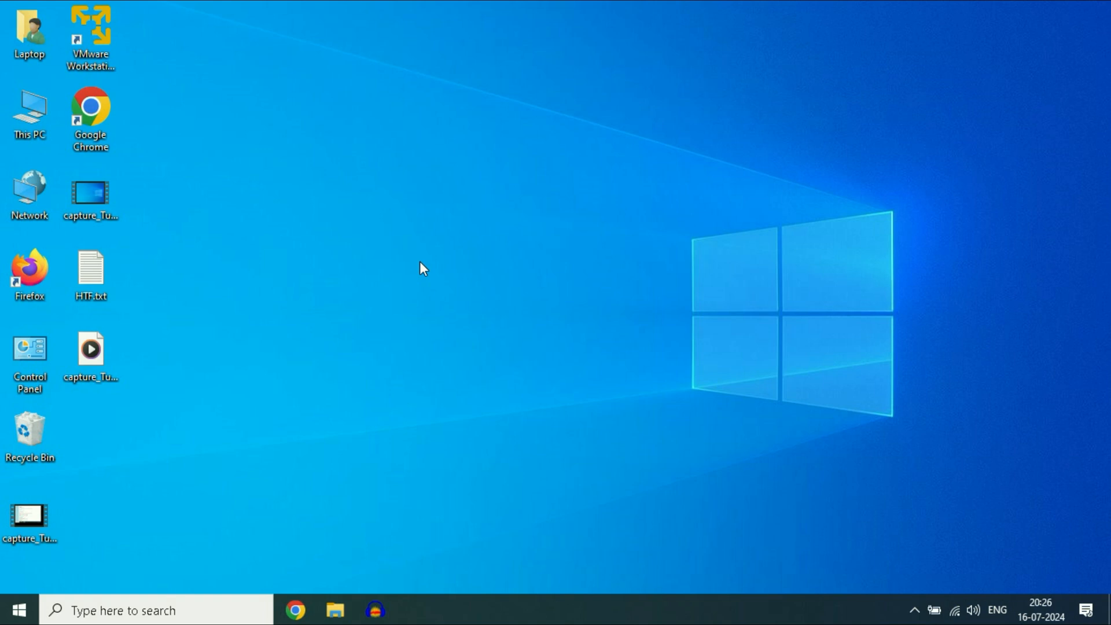
Search Windows for 'adjust clear' to bring up Adjust ClearType text as best match
click(17, 610)
text(adjust clear)
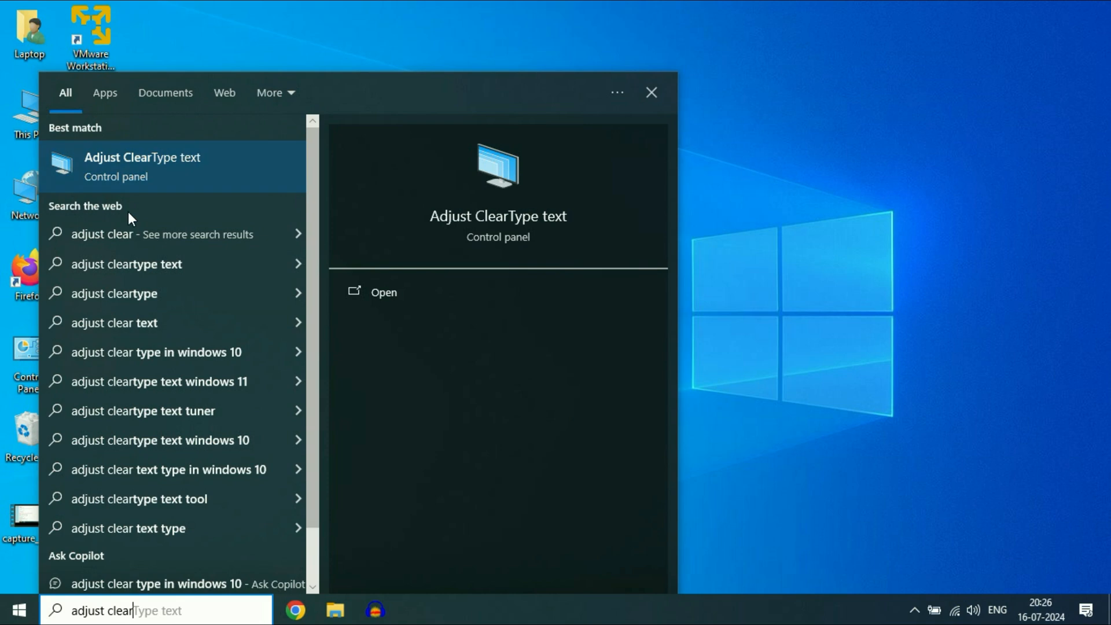
mouse_move(183, 169)
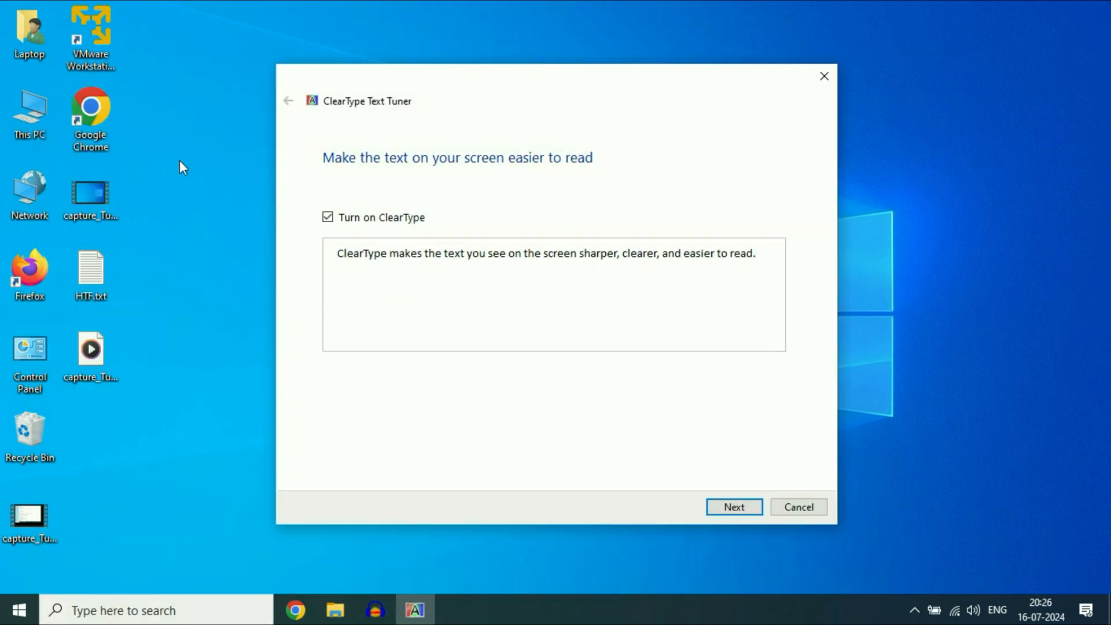
mouse_move(361, 219)
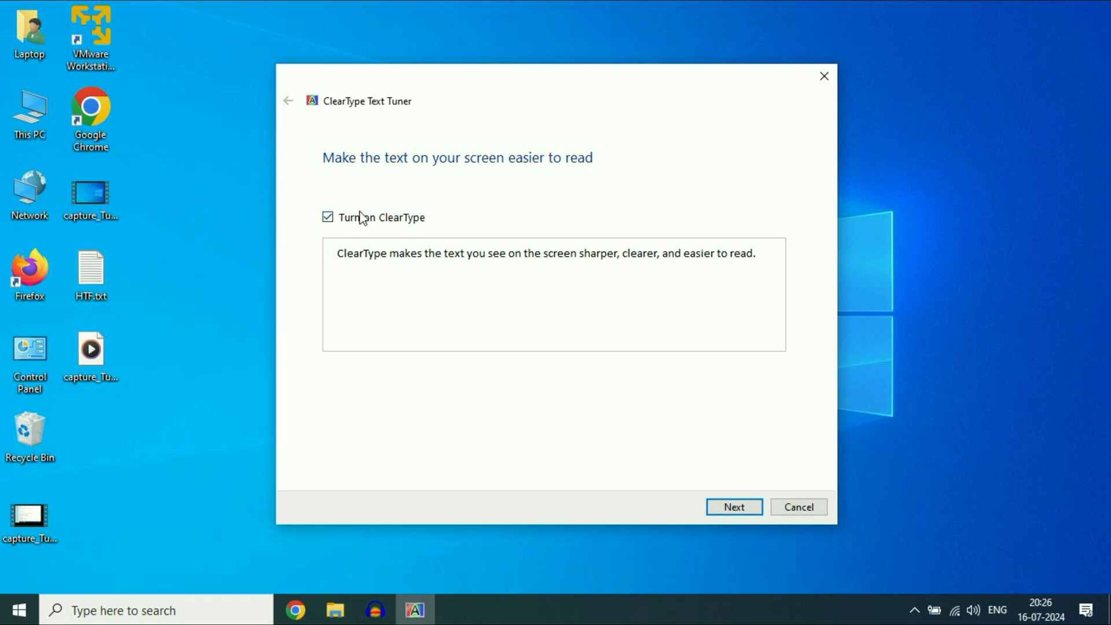
mouse_move(719, 486)
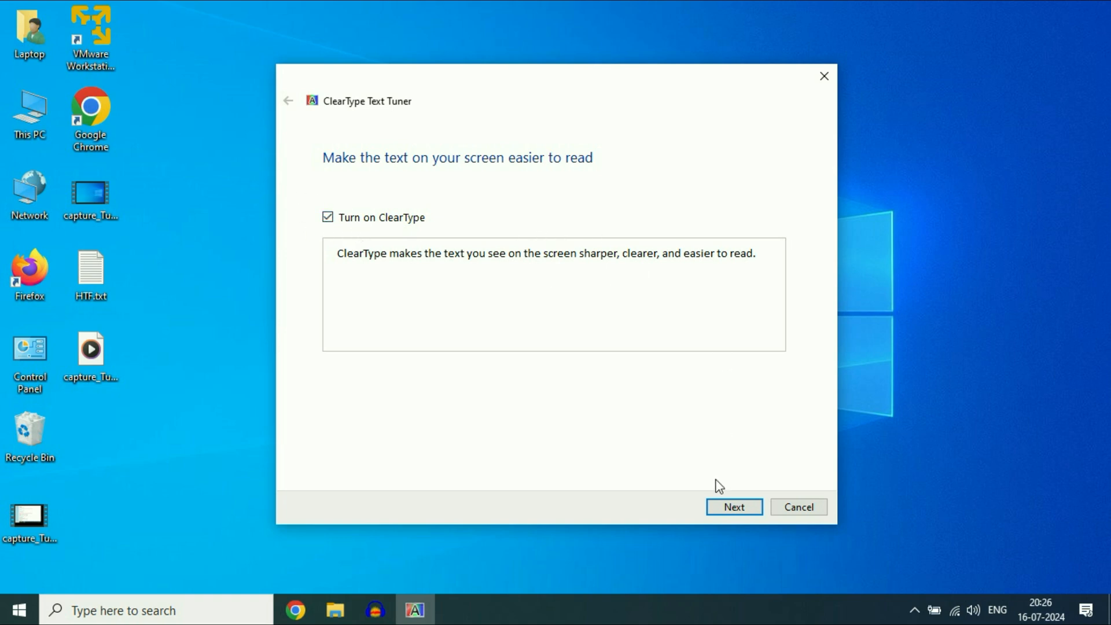
Continue with ClearType turned on and the native resolution confirmed to the first sample
click(734, 507)
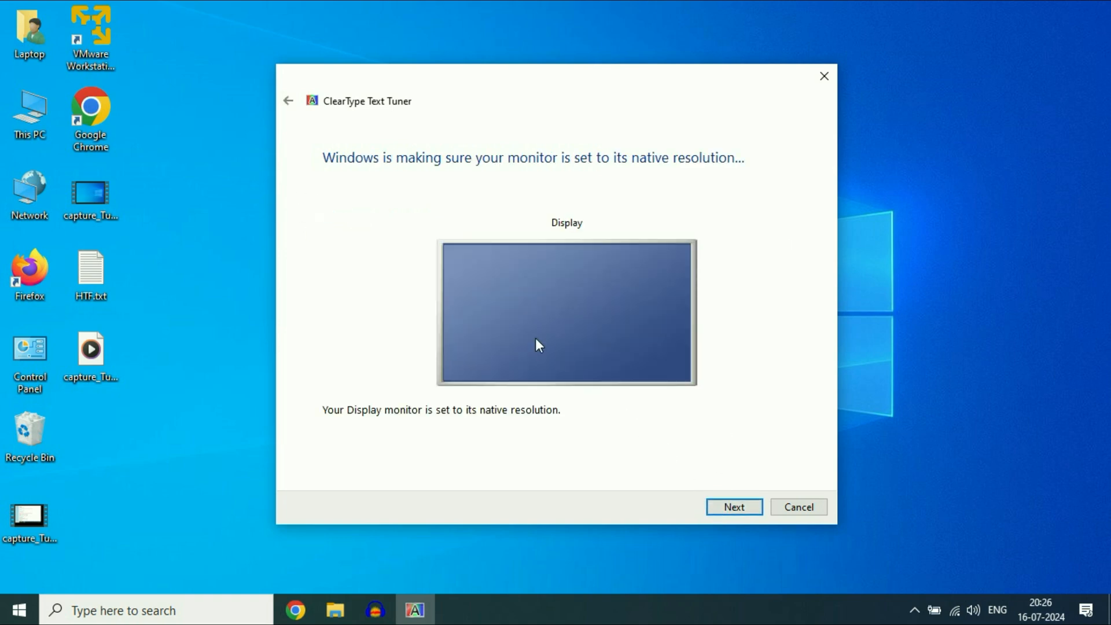
click(734, 507)
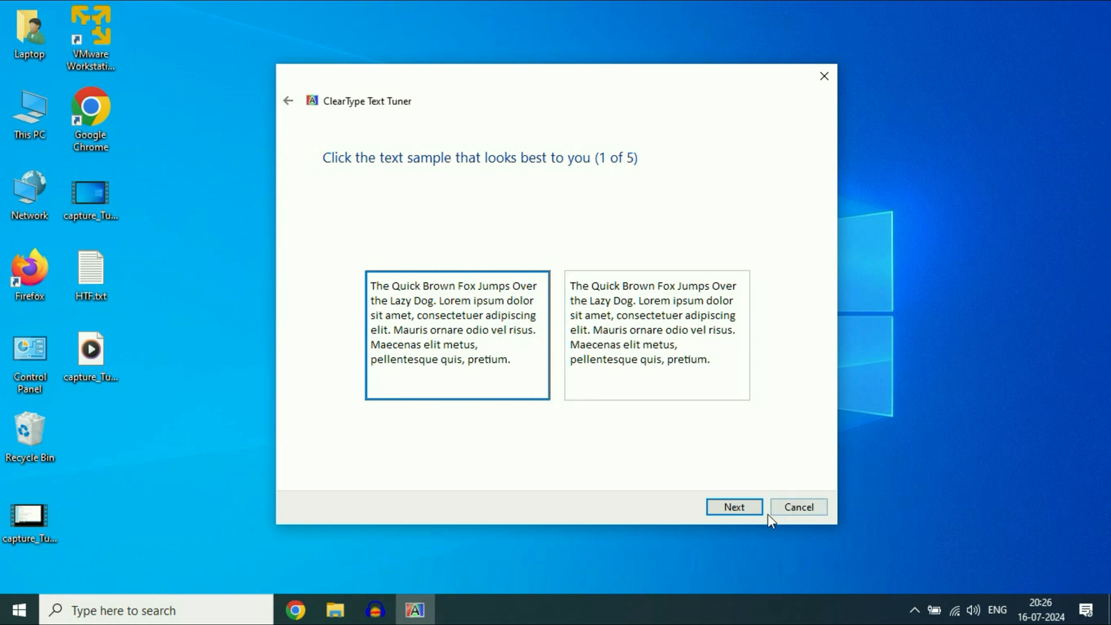
Choose the clearest text sample in all five rounds and finish the ClearType tuner
click(734, 507)
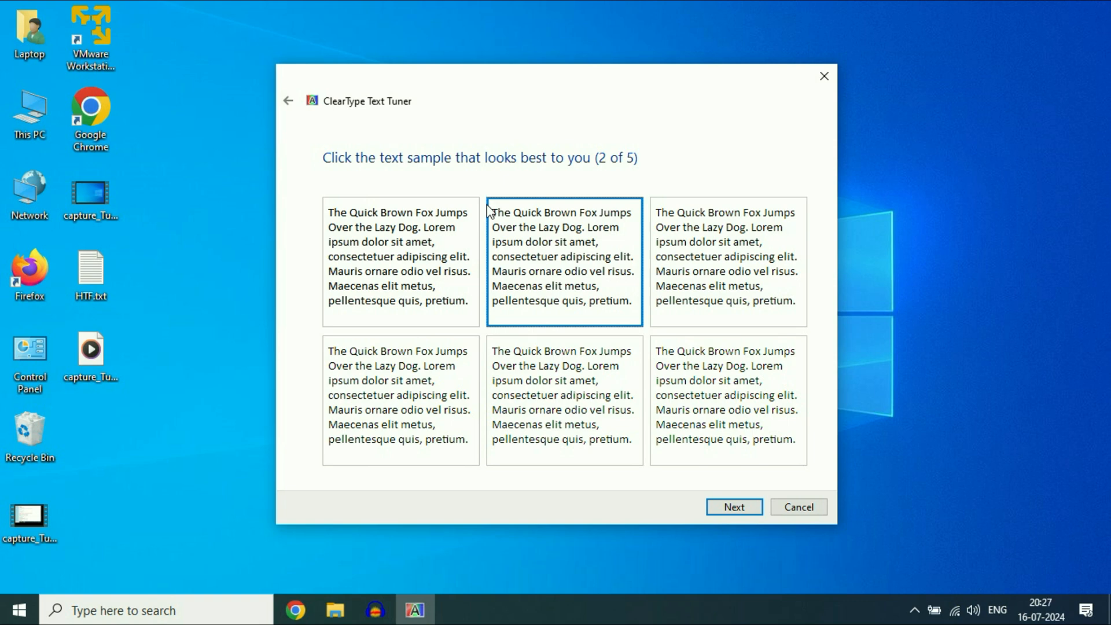
click(399, 260)
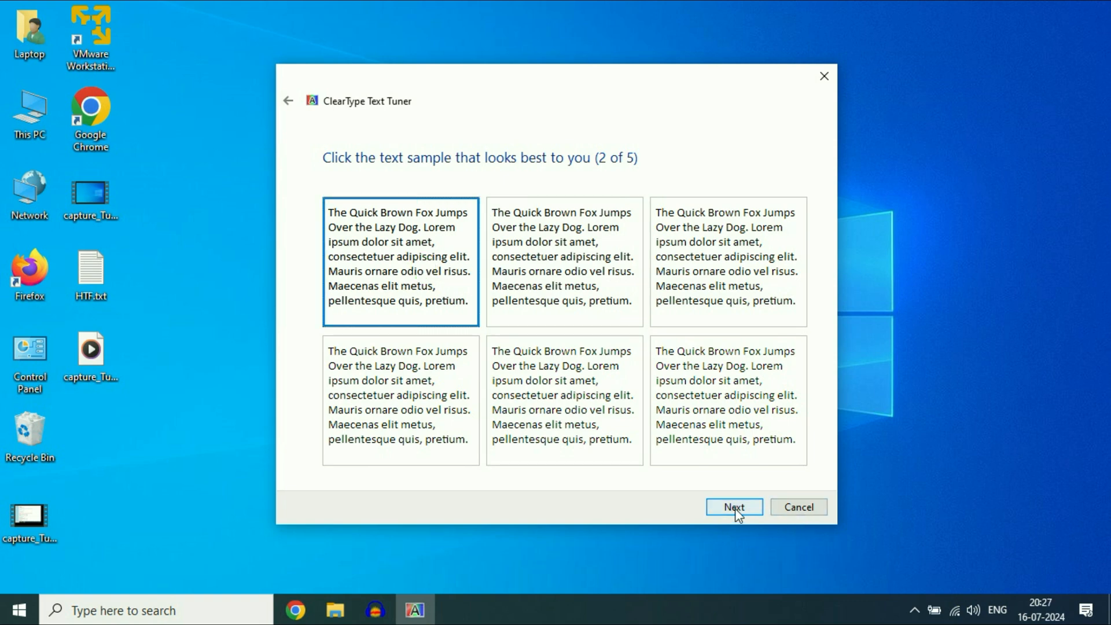
click(734, 507)
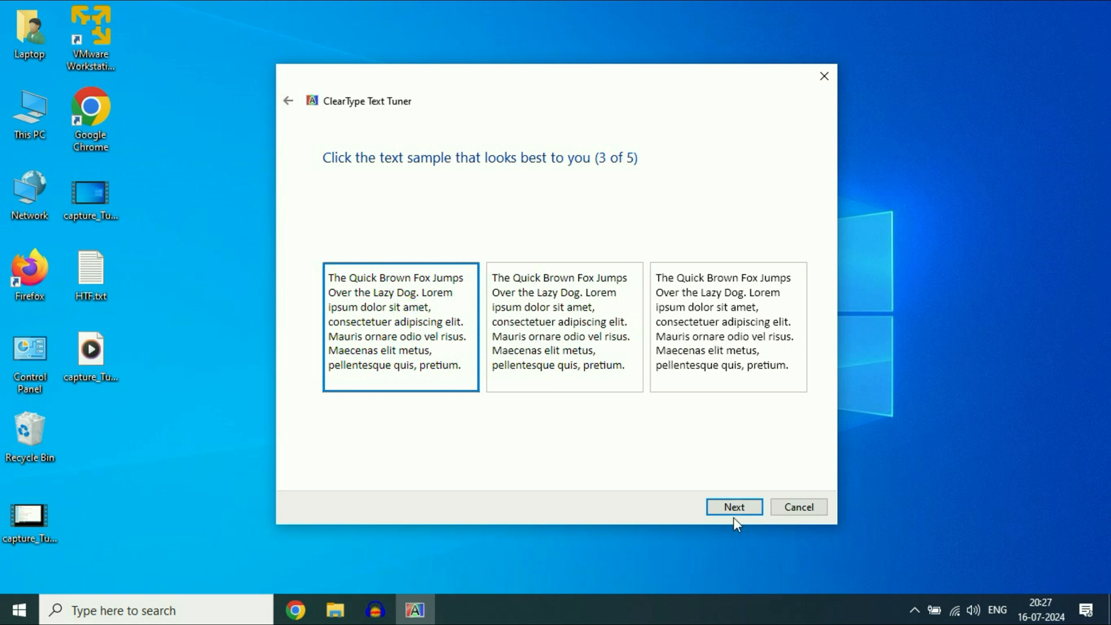
click(735, 507)
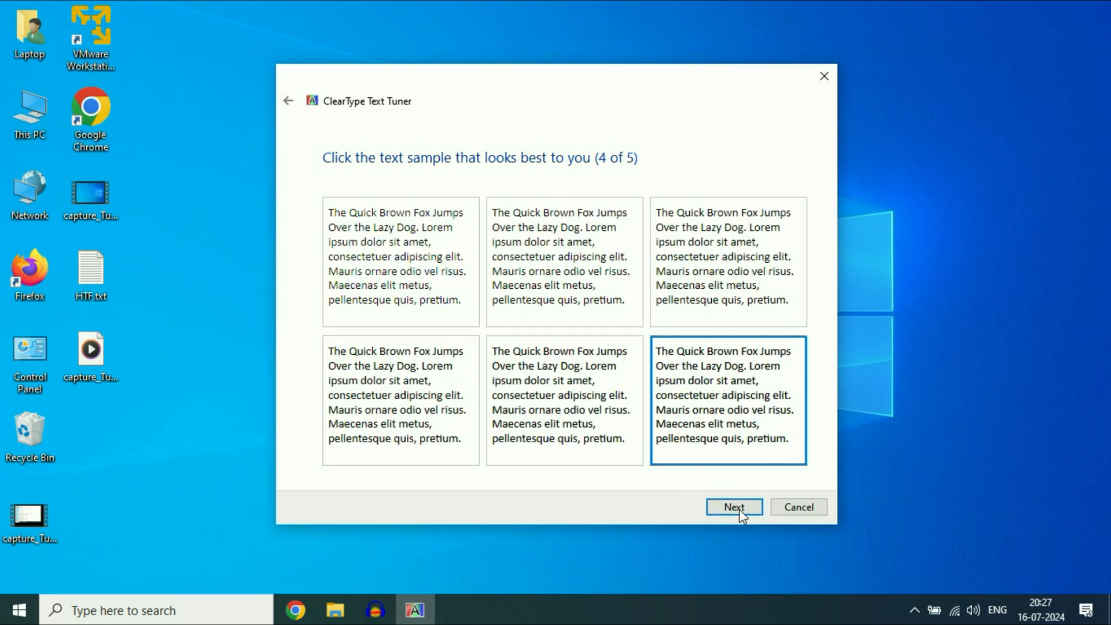
click(734, 508)
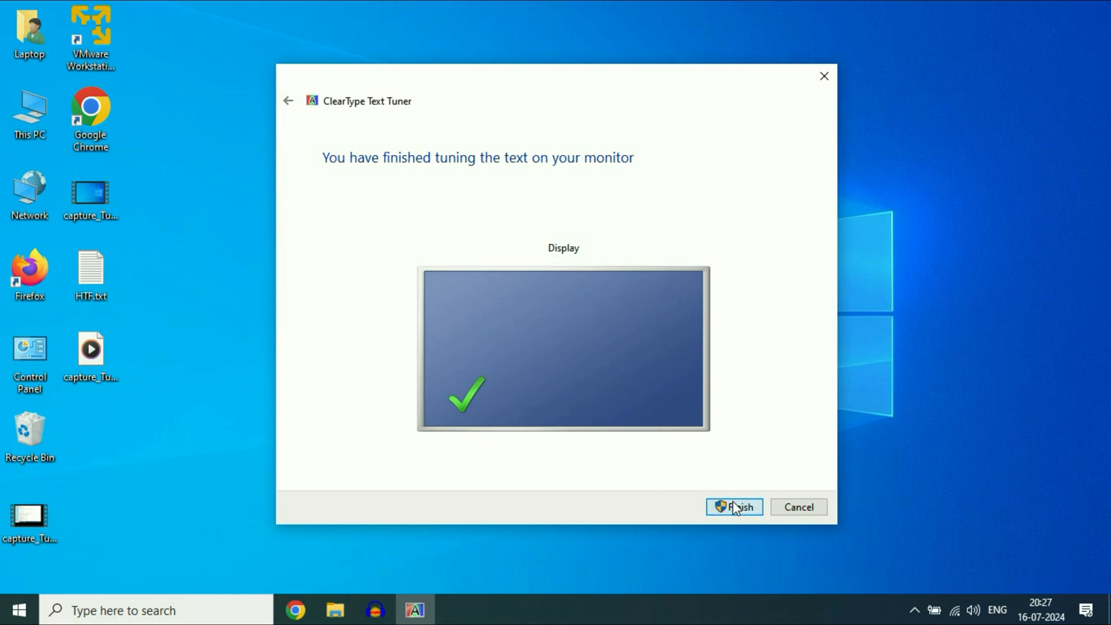
click(734, 507)
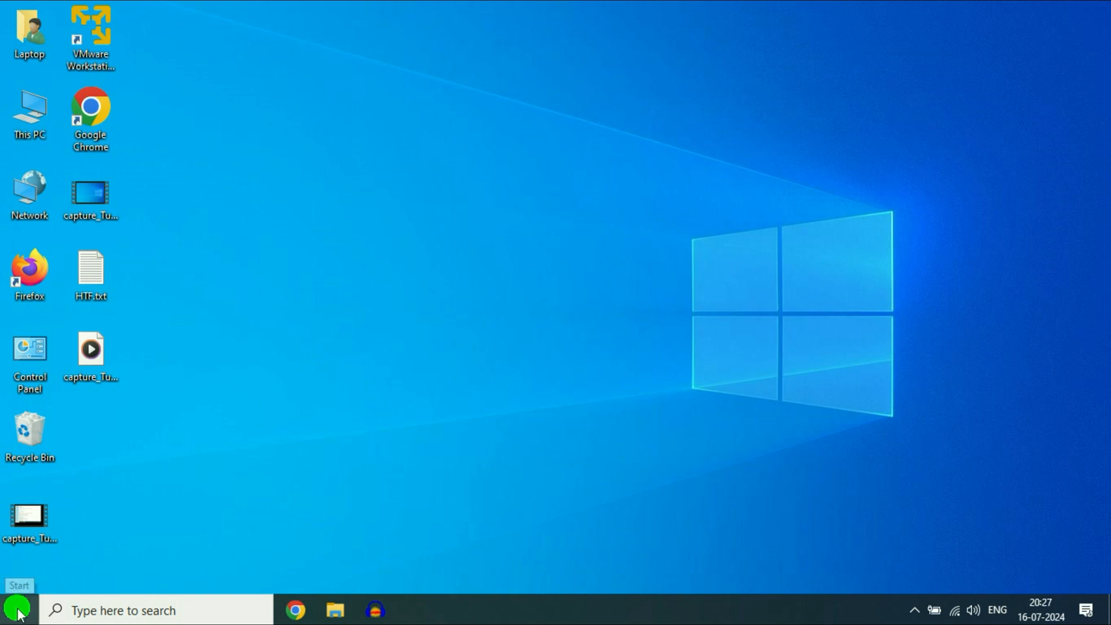
Bring up the Start button's quick links menu to reach Device Manager
right_click(17, 610)
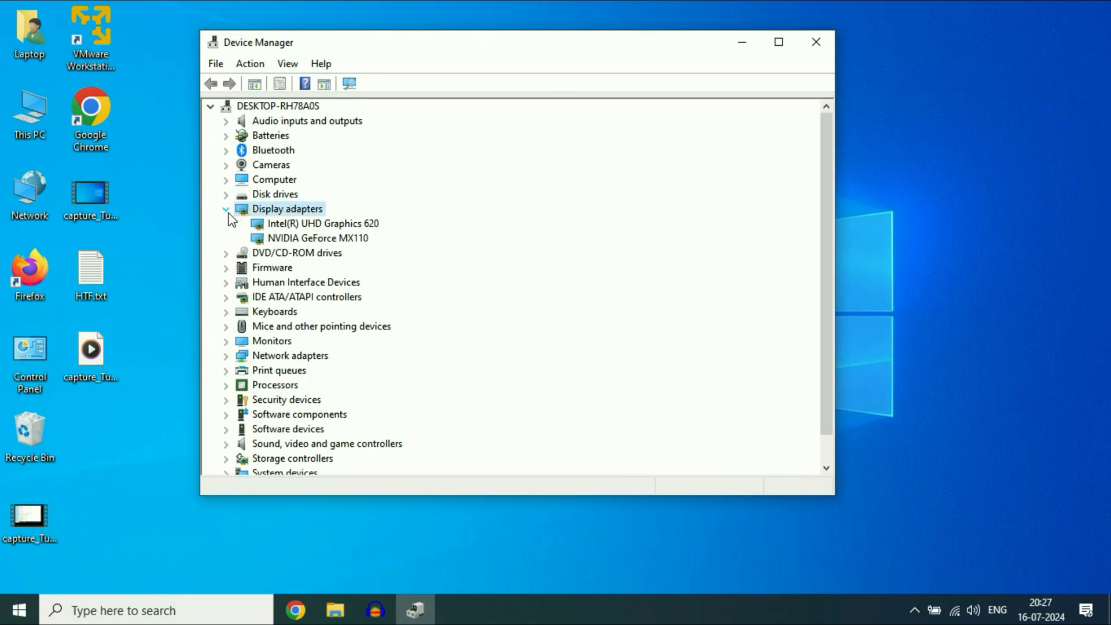
Search automatically for an Intel UHD Graphics 620 driver, find the best already installed, and close Device Manager
click(323, 223)
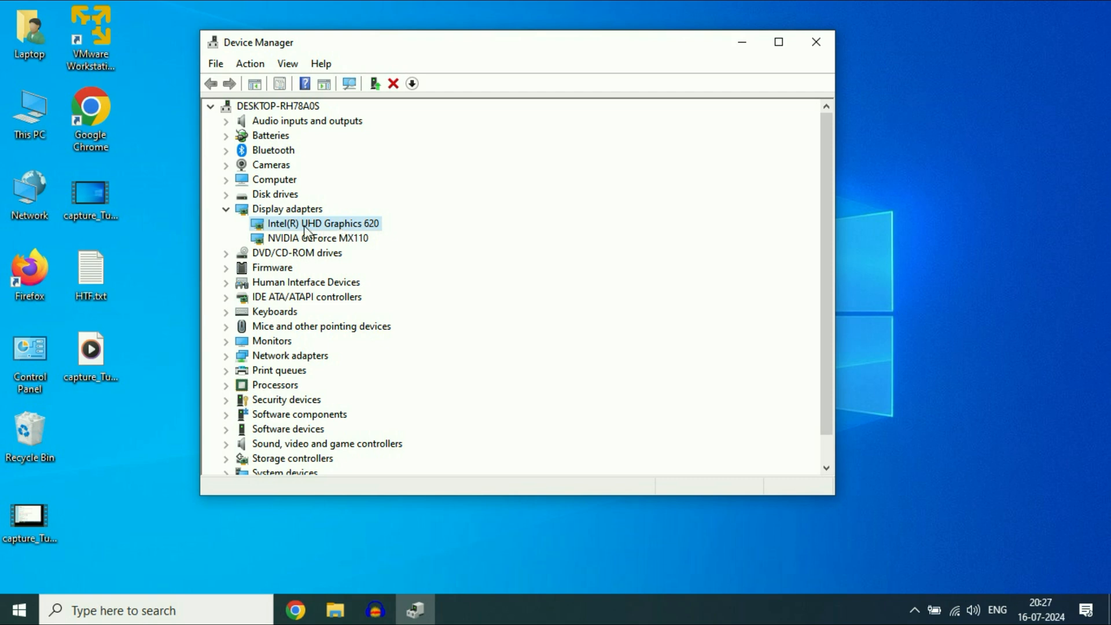
mouse_move(352, 231)
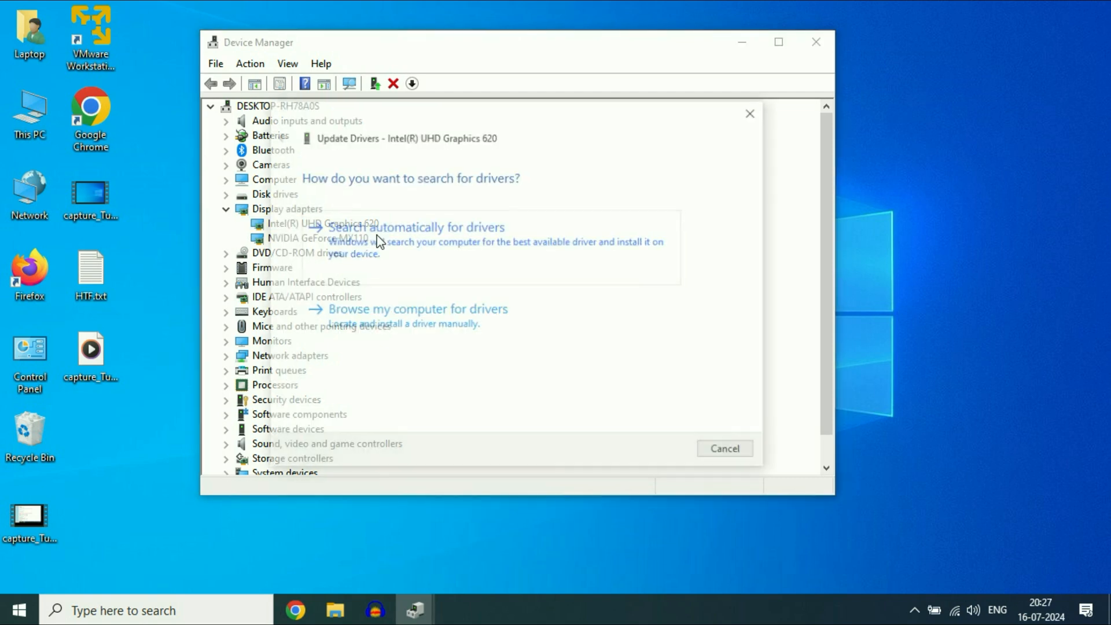
click(415, 227)
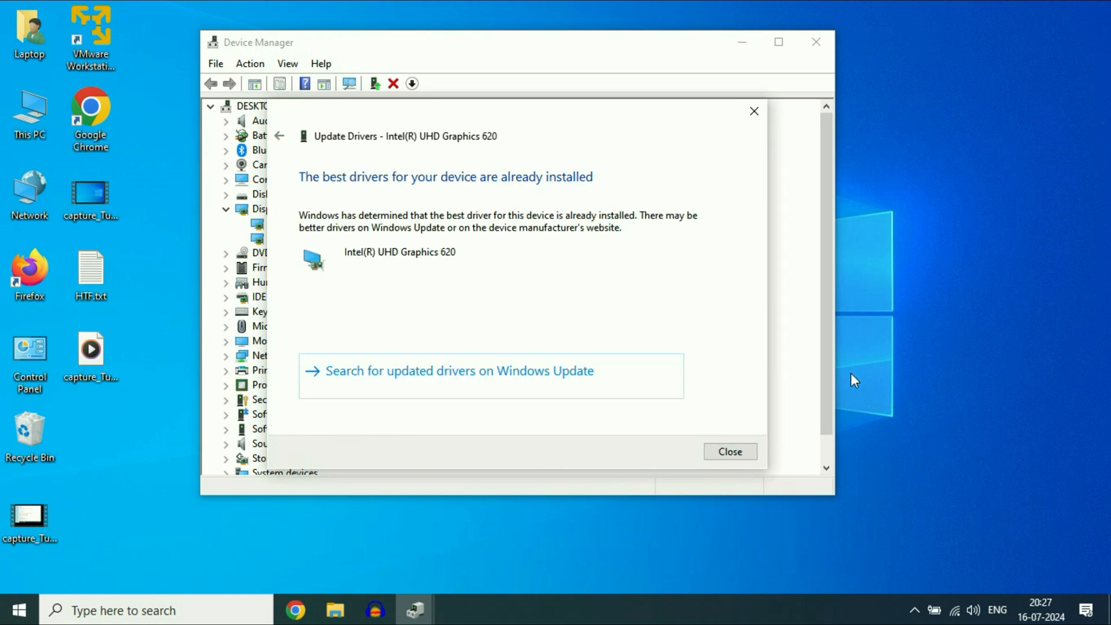
click(730, 451)
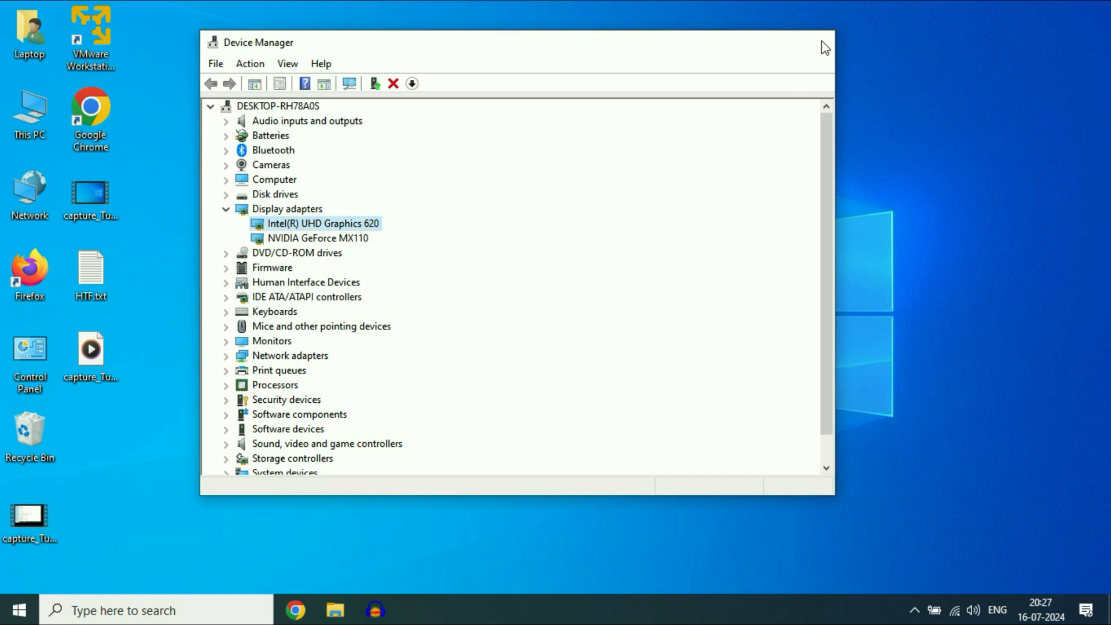
click(824, 41)
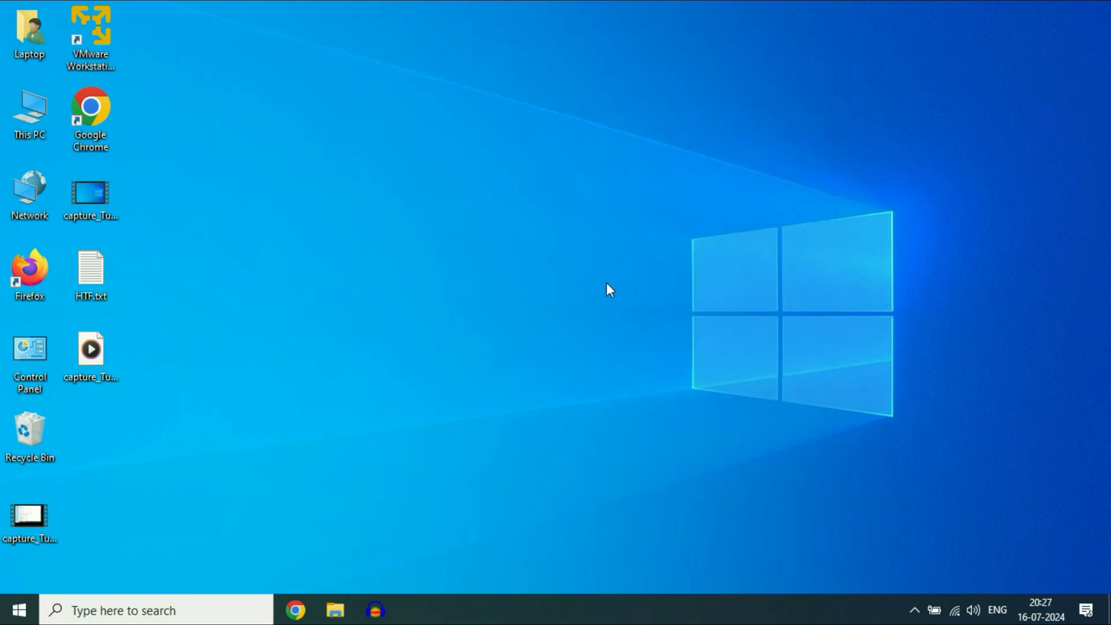